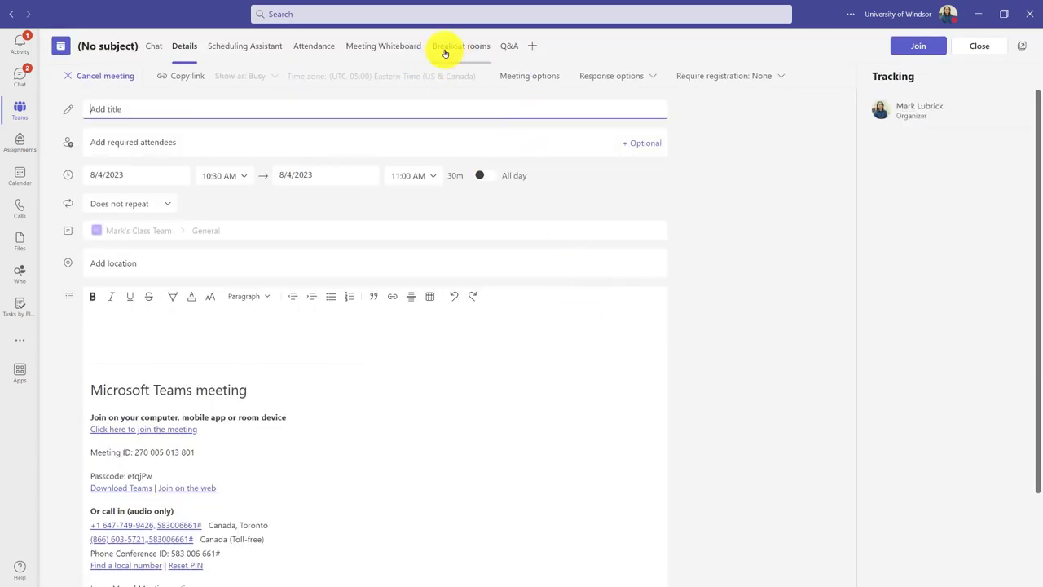
Create 2 breakout rooms, Room 1 and Room 2, from the meeting's Breakout rooms page
left_click(461, 46)
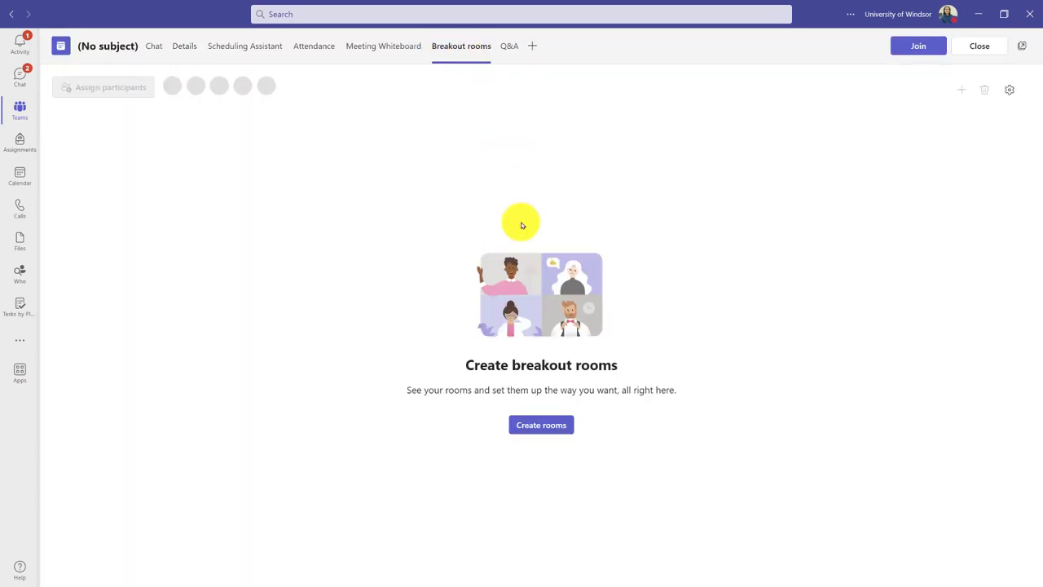
left_click(540, 424)
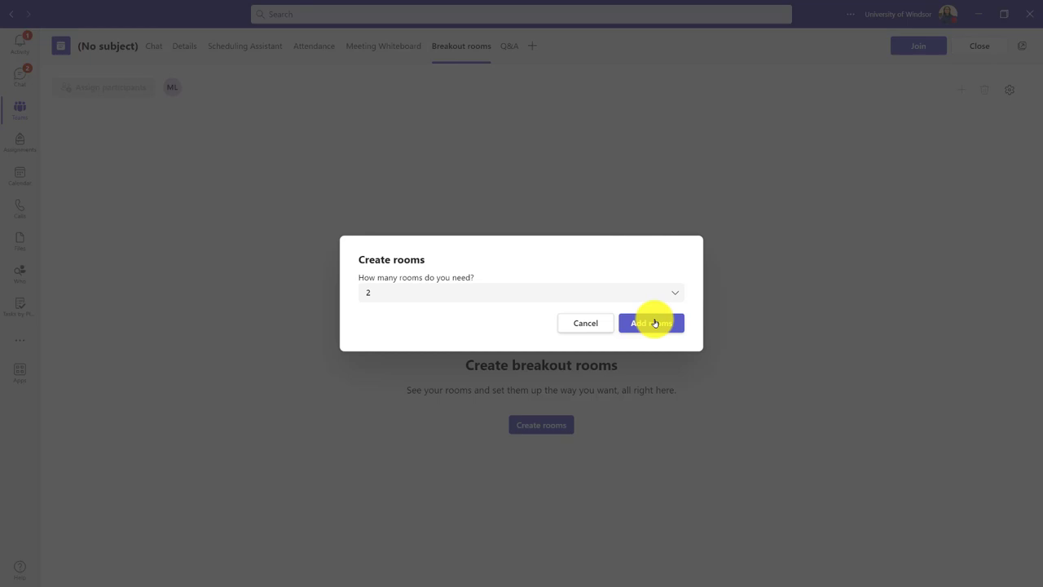
left_click(652, 323)
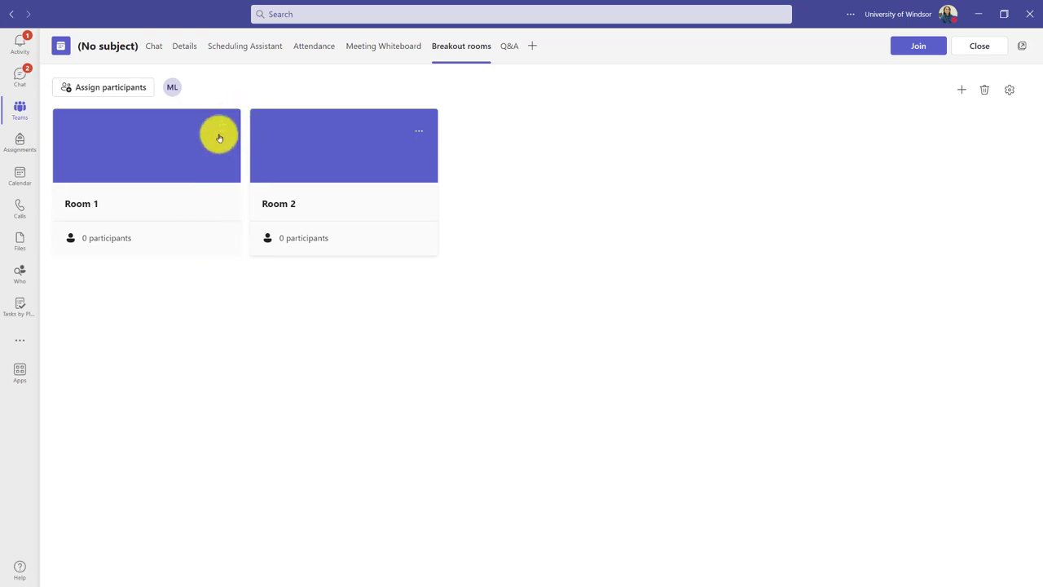
mouse_move(225, 130)
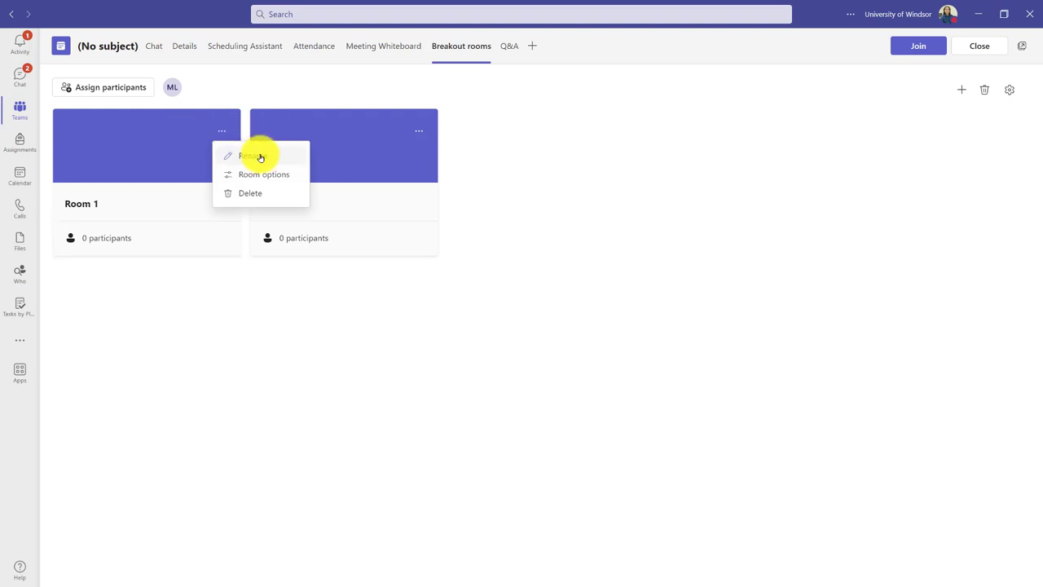
mouse_move(287, 174)
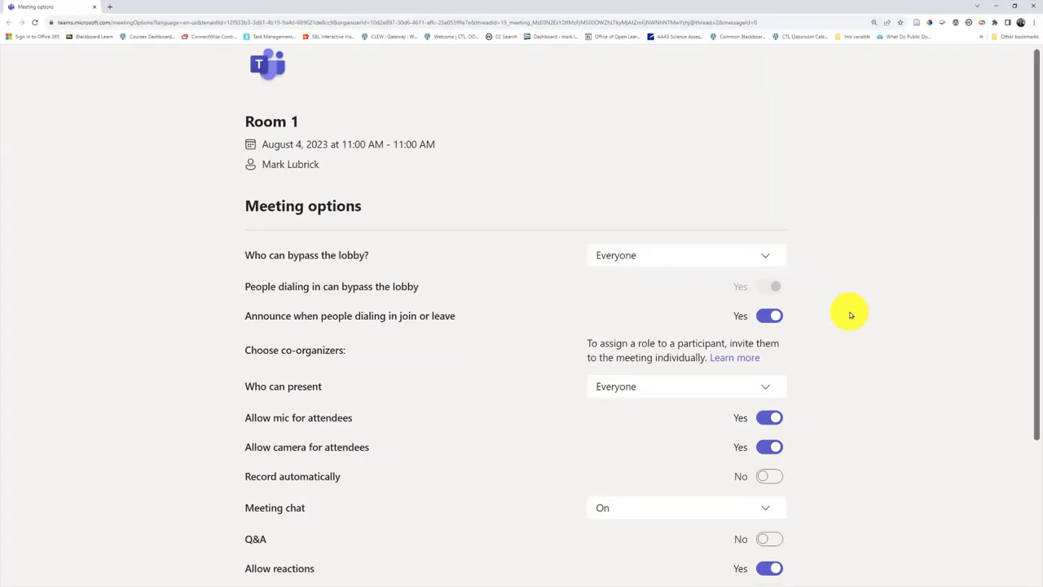
Scroll through Room 1's meeting options in Chrome to review Q&A, reactions, captions and attendance settings
scroll("down", 3)
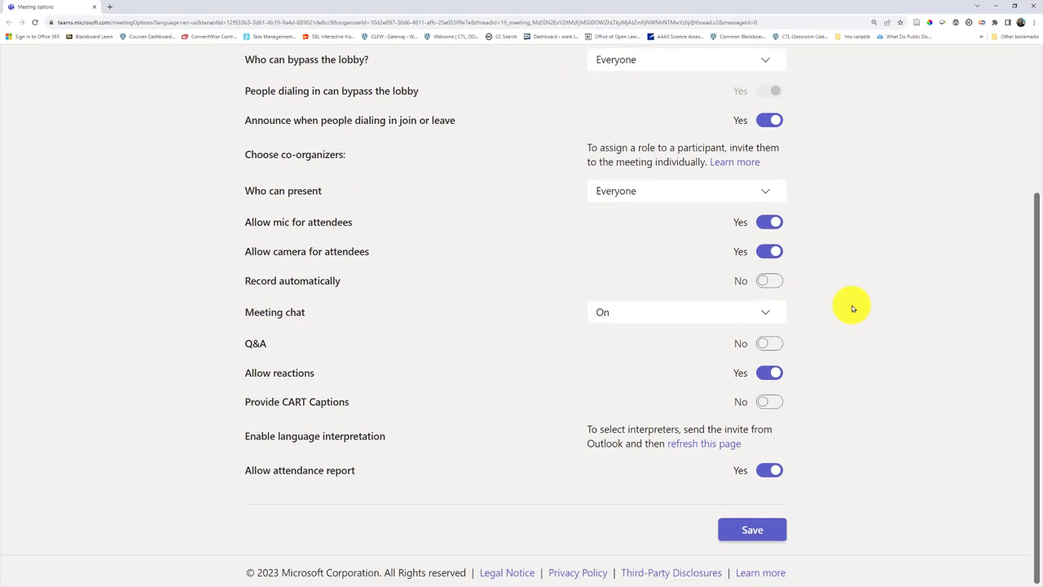
scroll("up", 3)
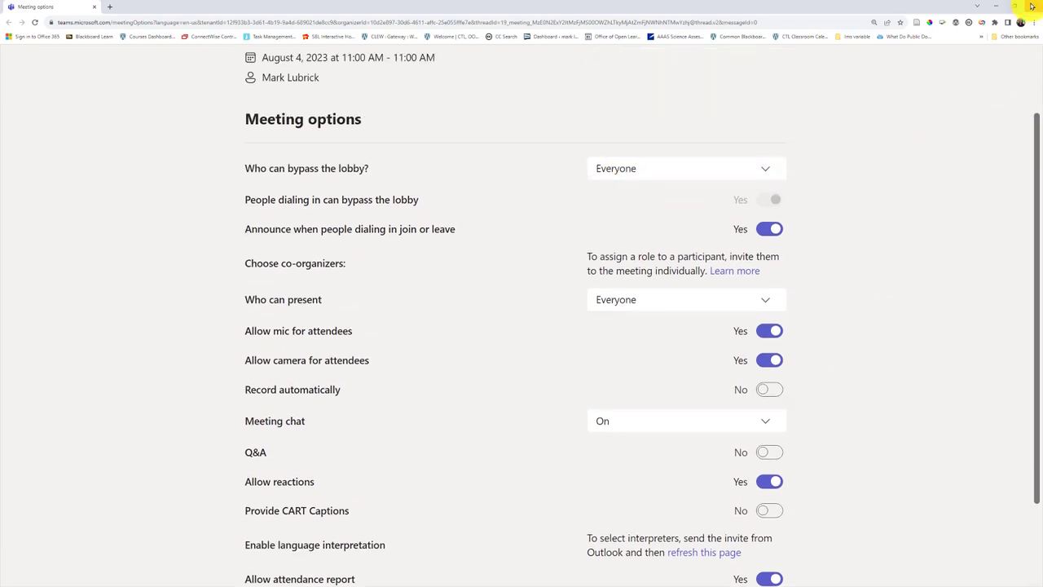
mouse_move(593, 544)
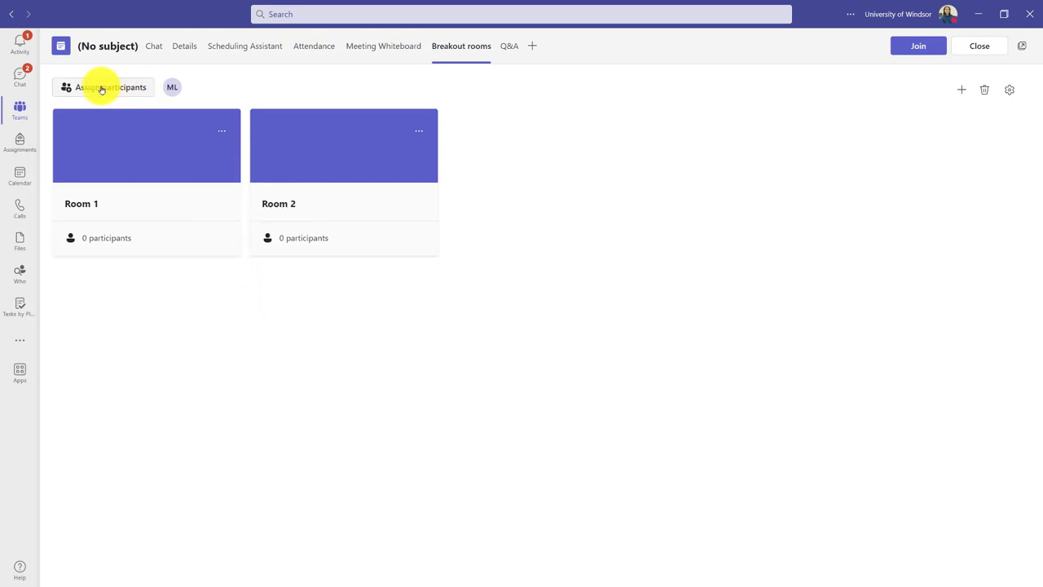
Choose manual participant assignment for the breakout rooms and continue to the participant list
left_click(111, 88)
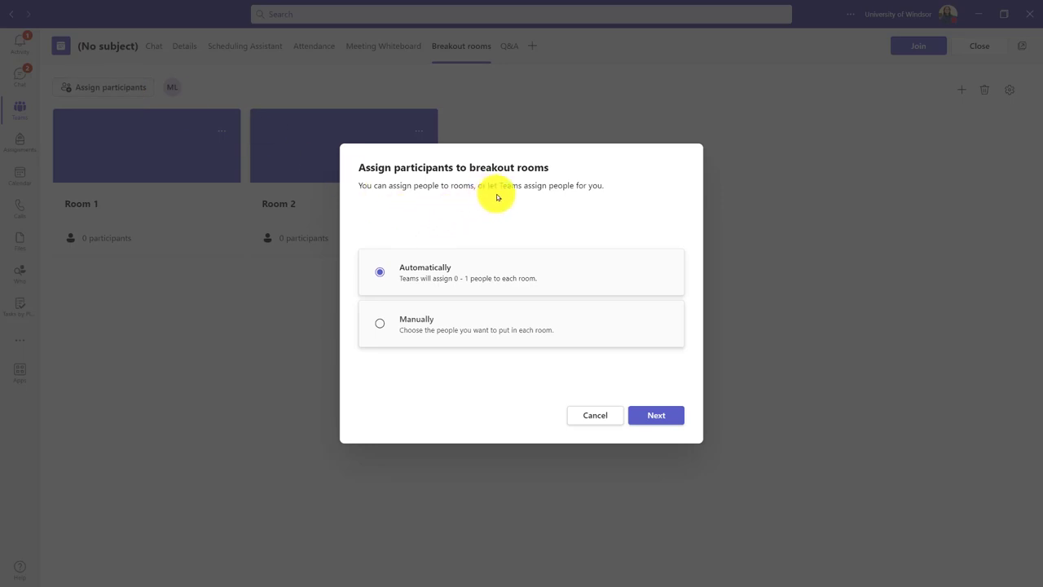
mouse_move(499, 290)
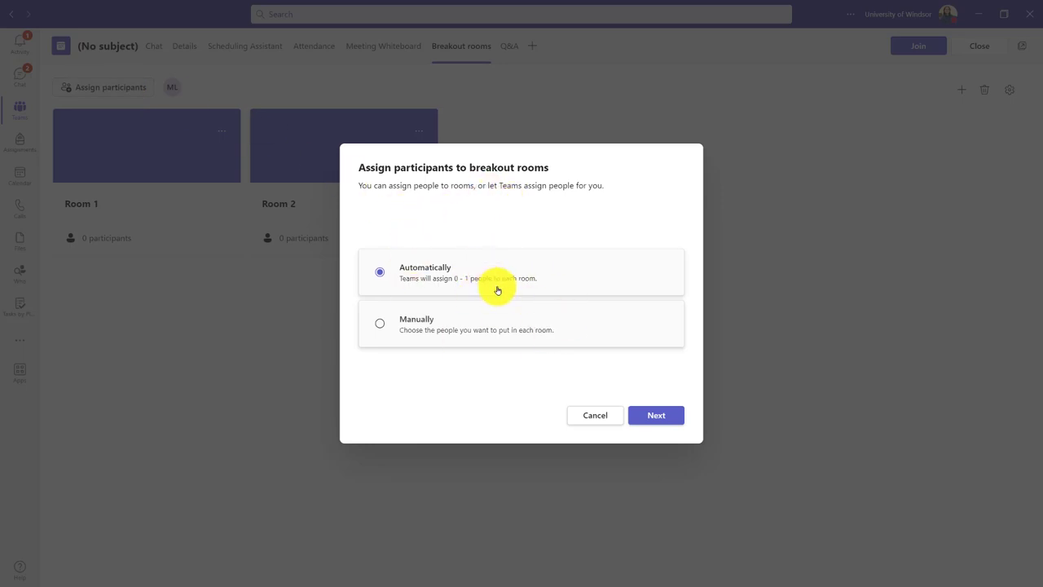
mouse_move(437, 283)
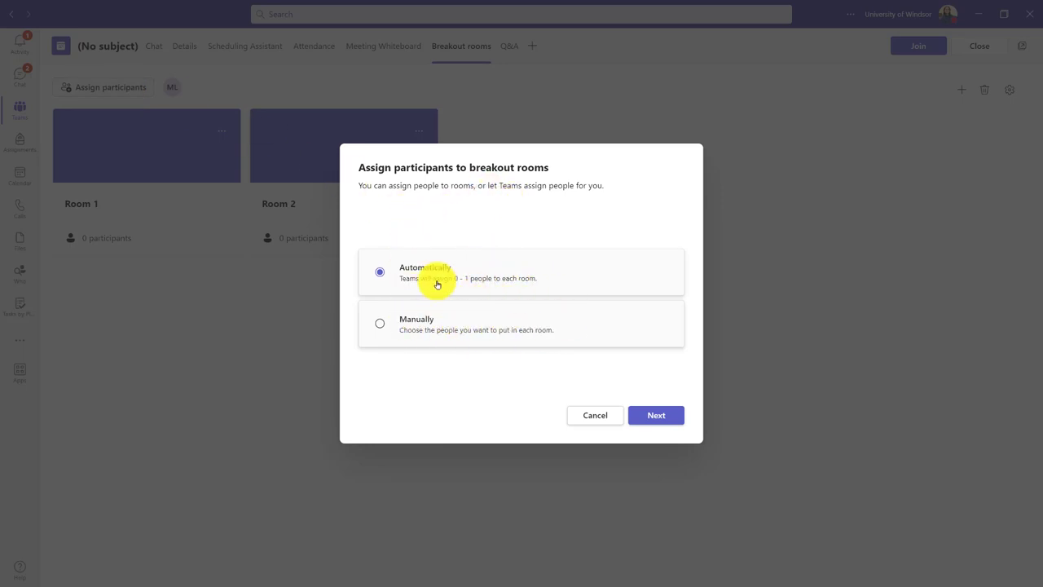
mouse_move(378, 323)
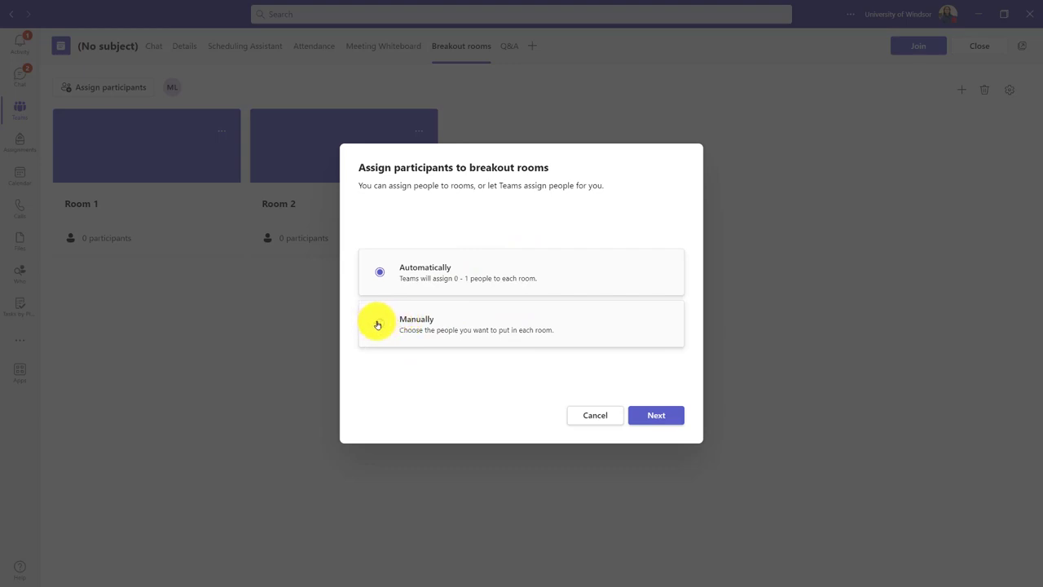
mouse_move(385, 322)
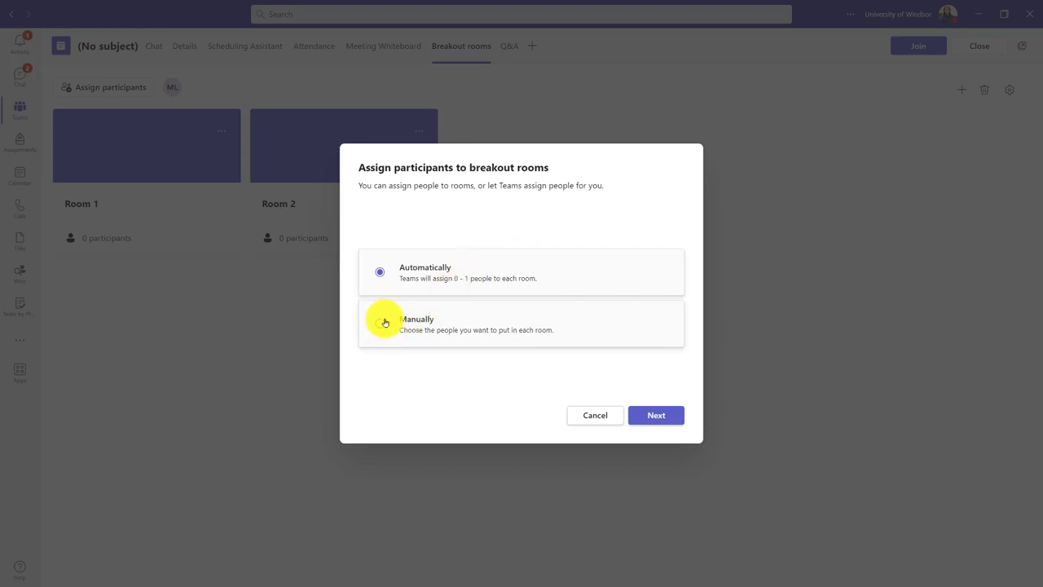
left_click(378, 322)
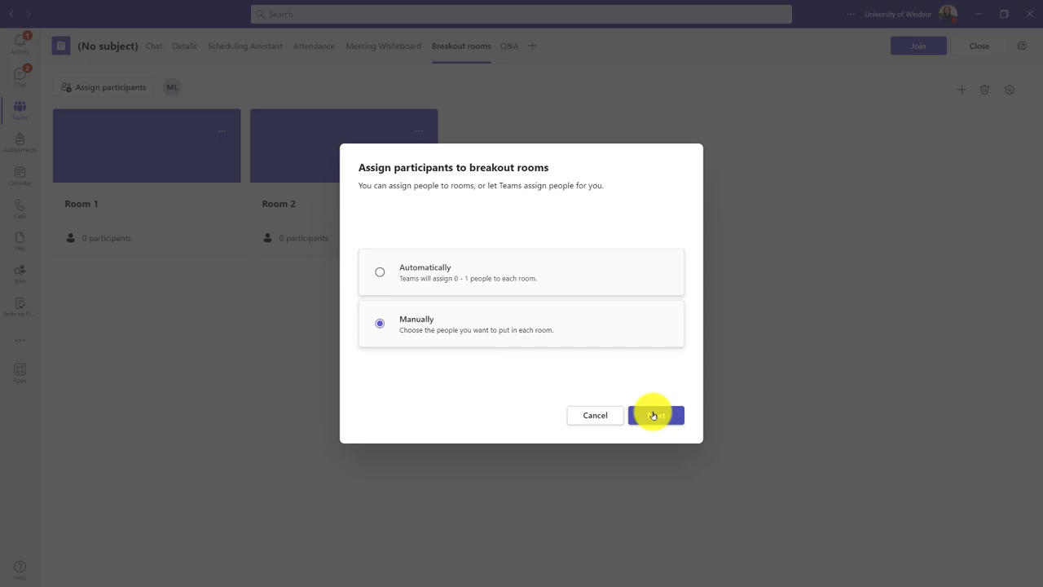
left_click(655, 415)
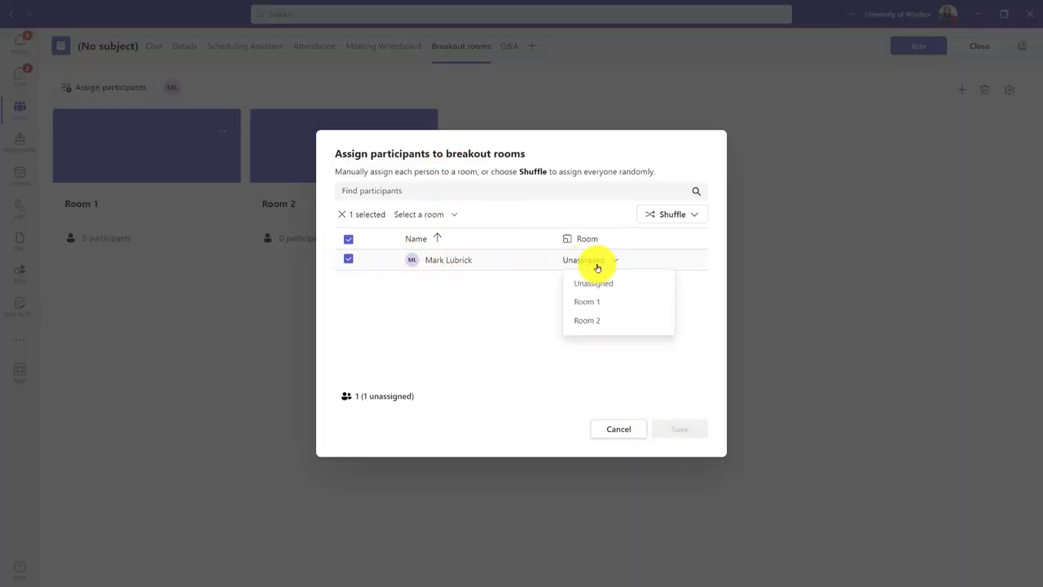
mouse_move(587, 302)
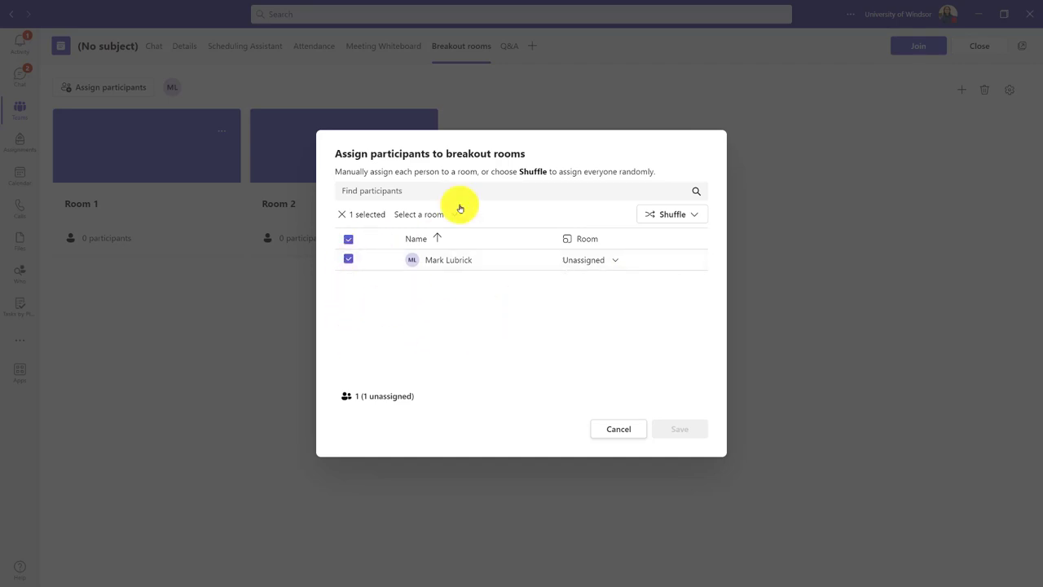
left_click(423, 213)
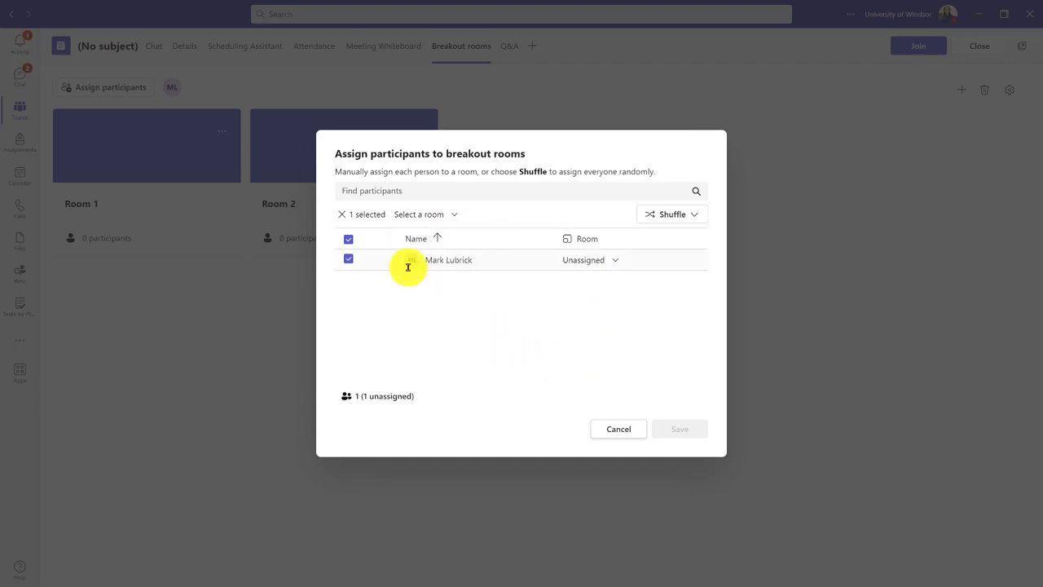
left_click(590, 259)
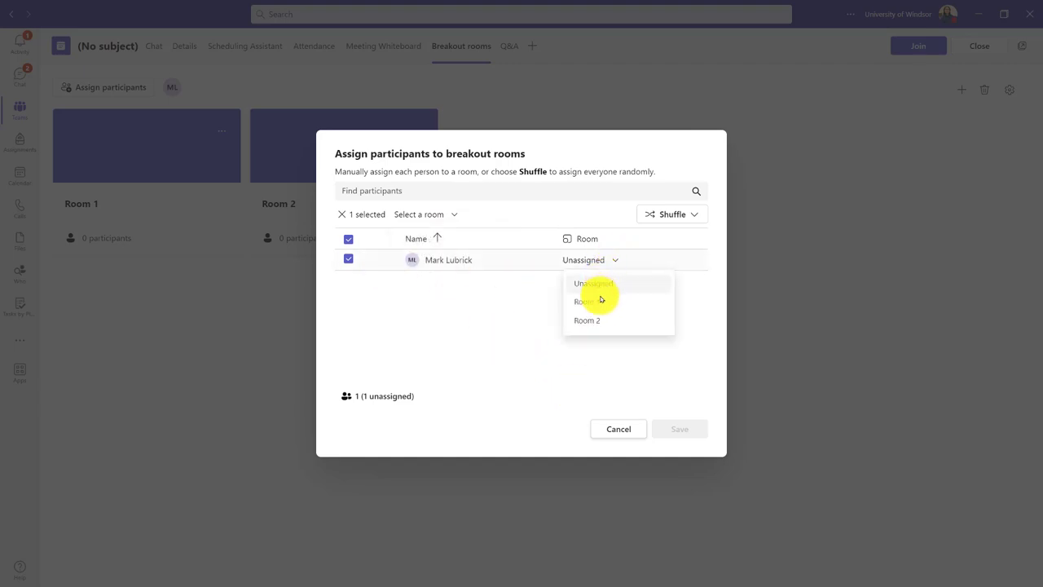
left_click(584, 301)
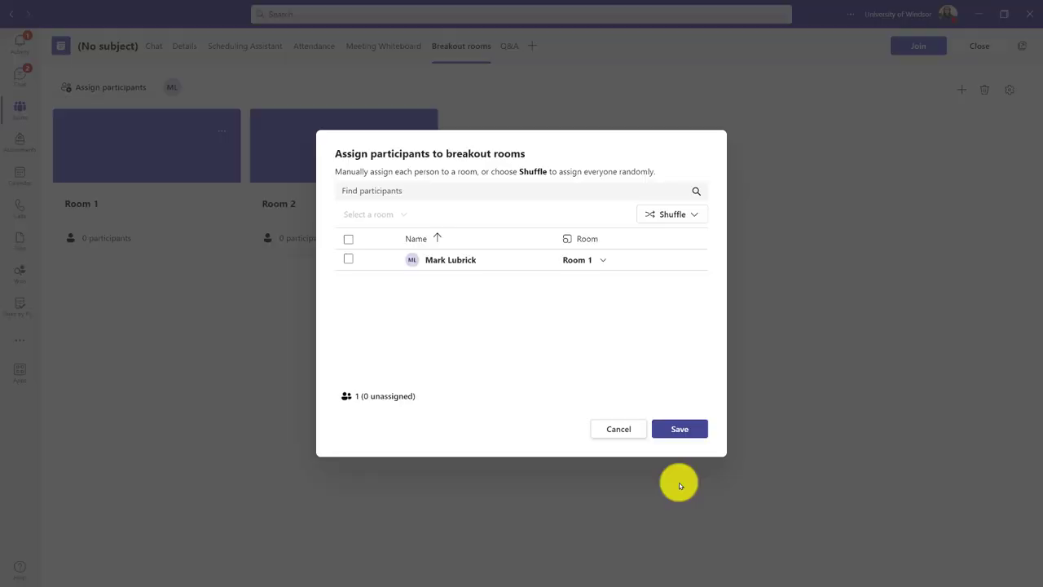
left_click(678, 428)
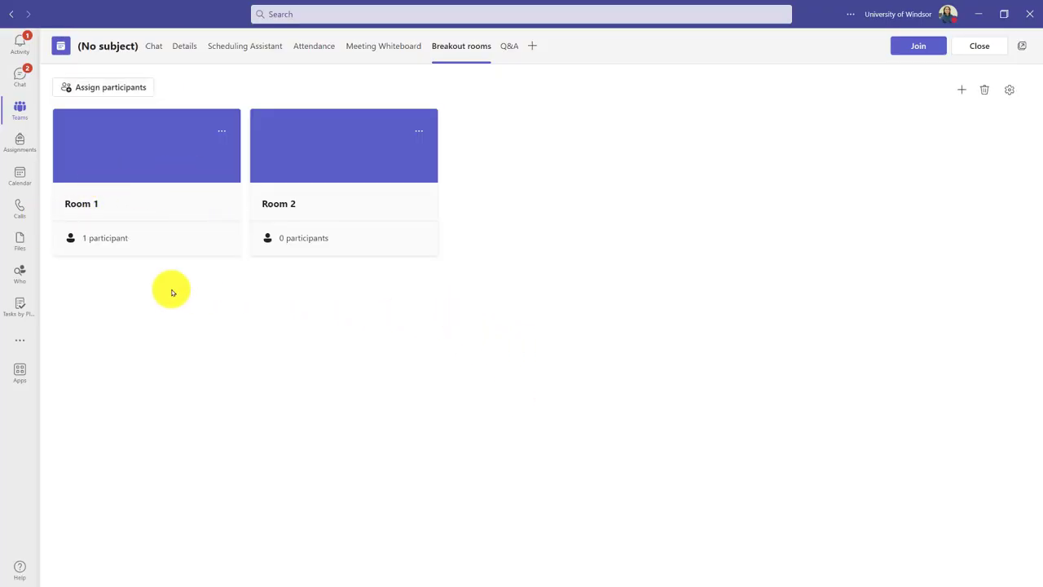
mouse_move(698, 181)
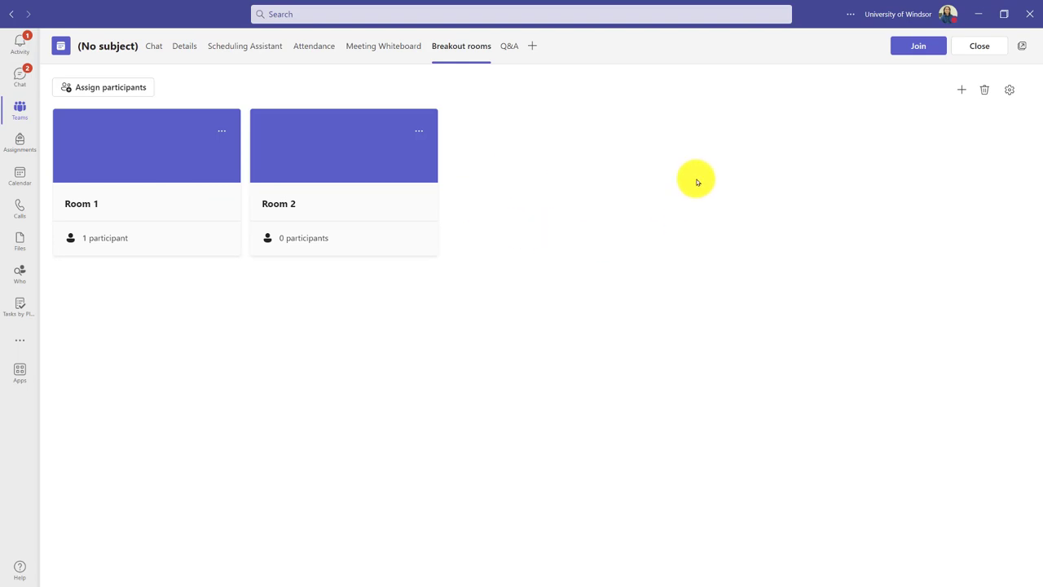
mouse_move(976, 114)
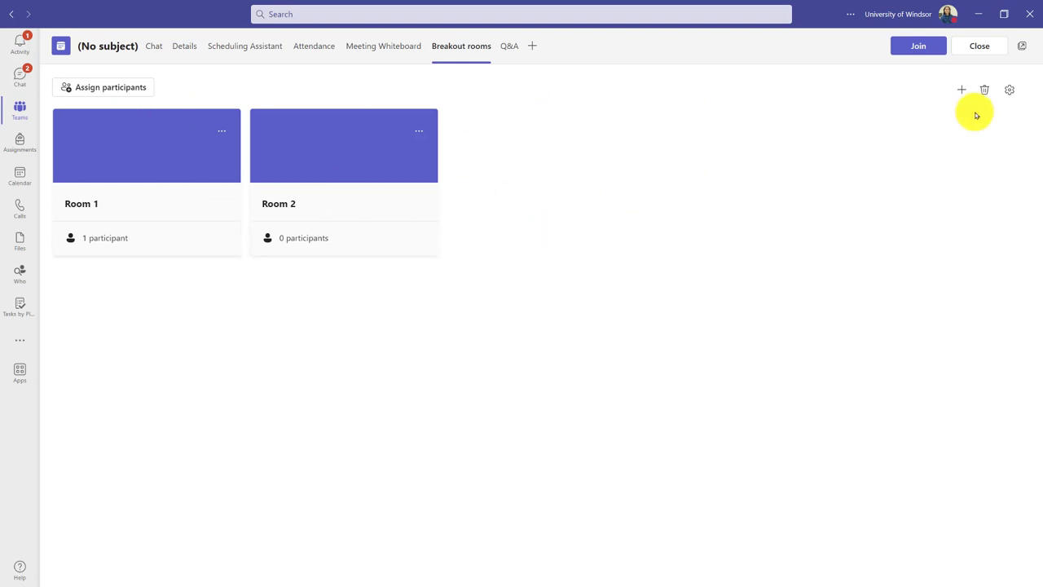
mouse_move(962, 90)
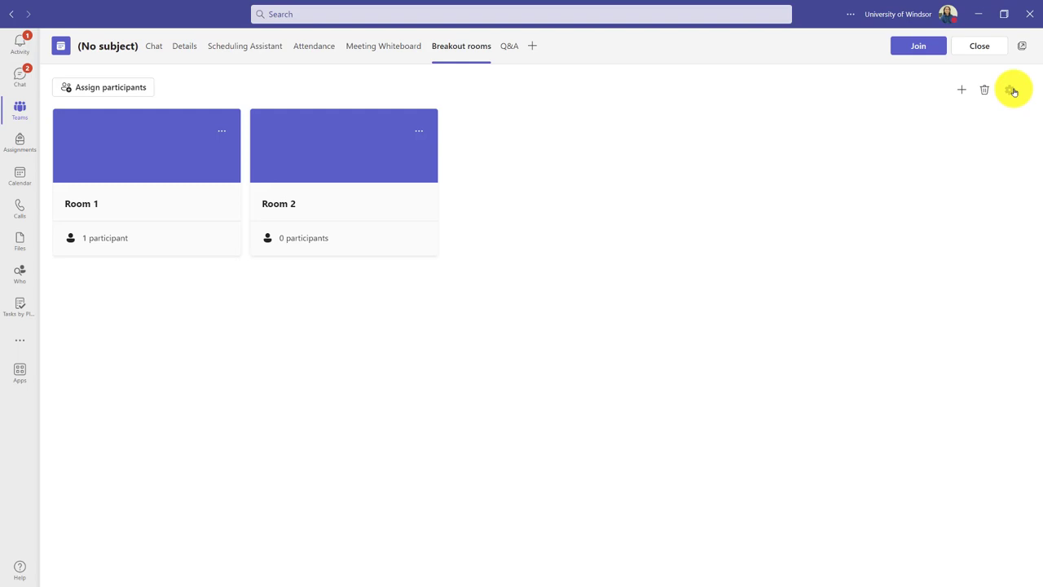
In breakout room settings, enable presenter management and letting people return to the main meeting
left_click(1014, 90)
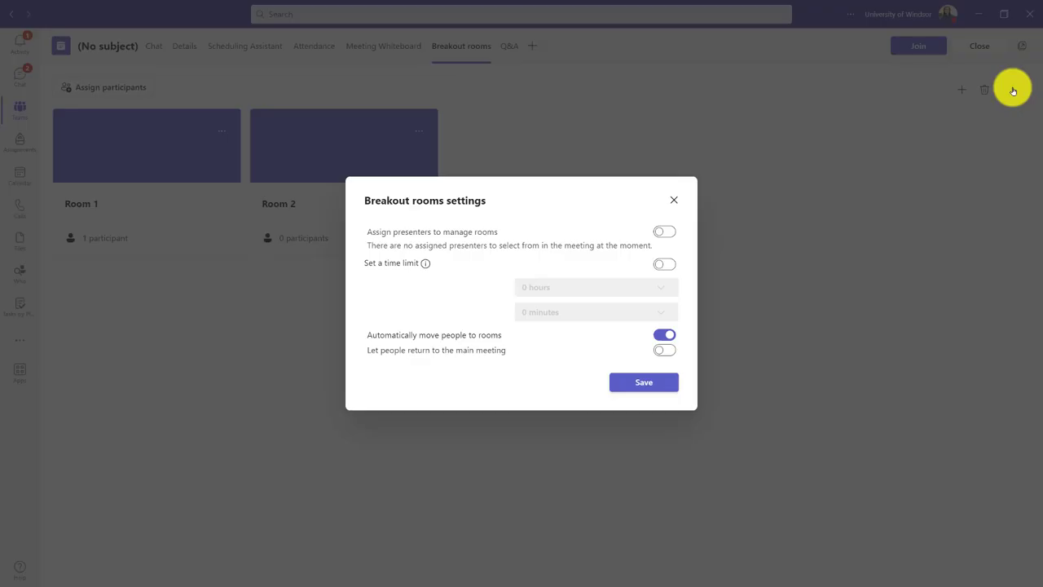
left_click(665, 231)
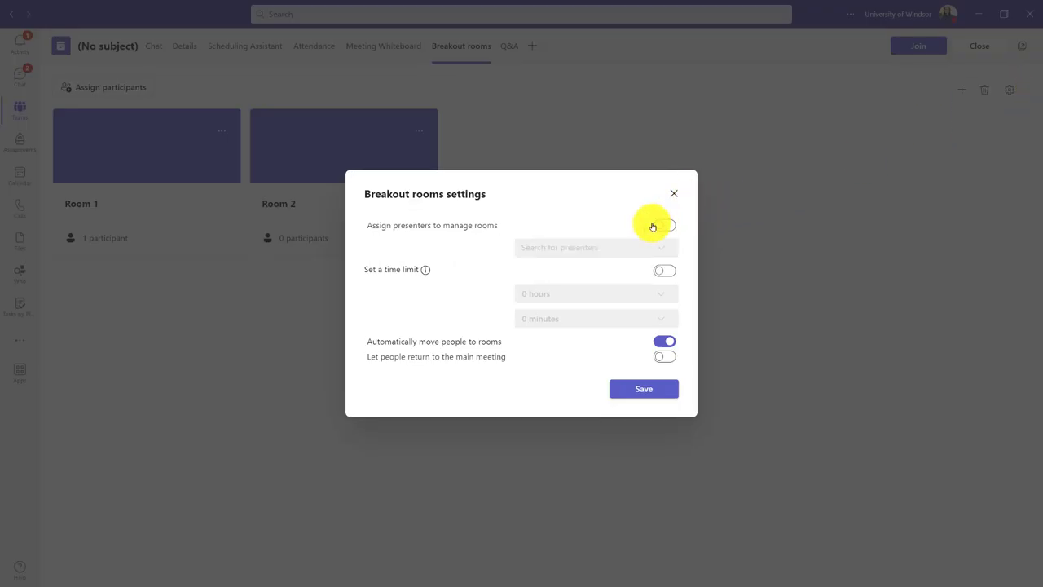
mouse_move(658, 224)
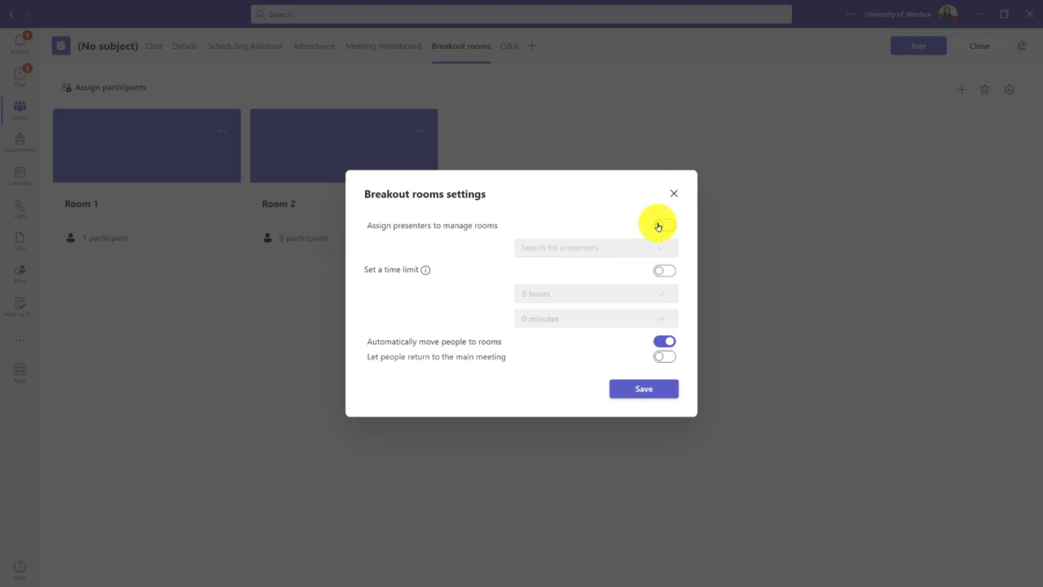
mouse_move(665, 228)
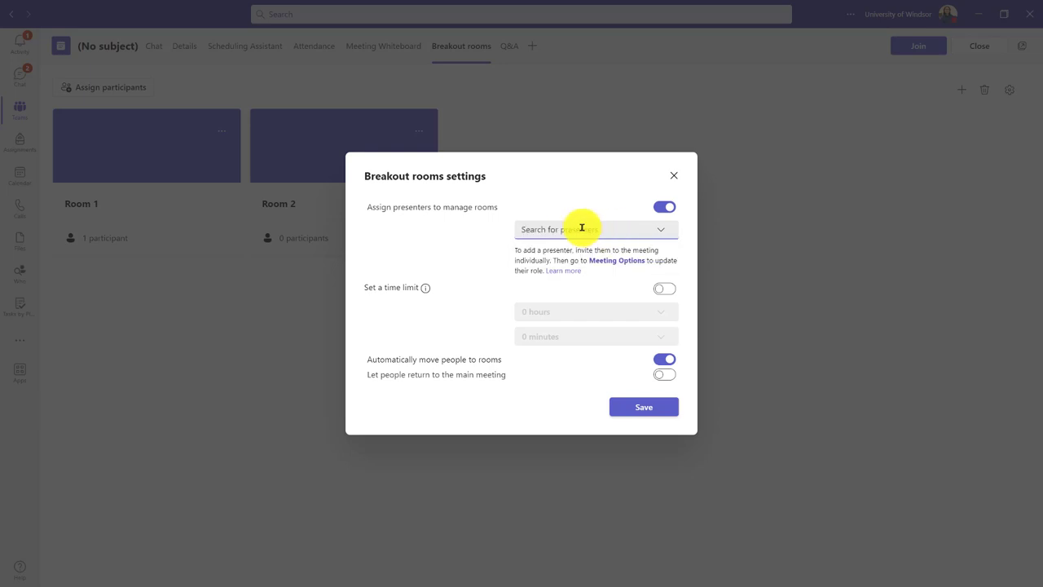
mouse_move(595, 262)
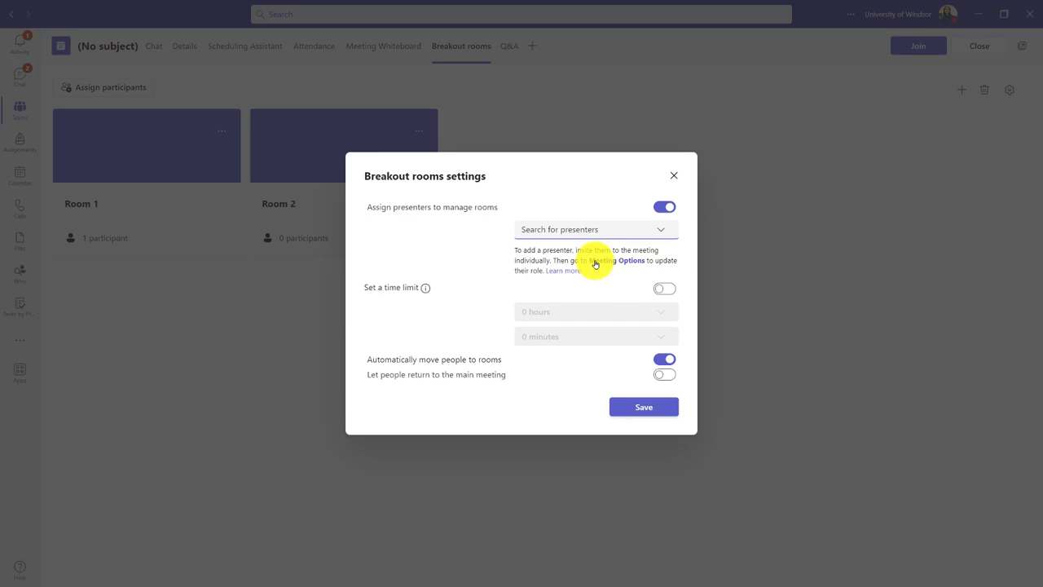
mouse_move(170, 200)
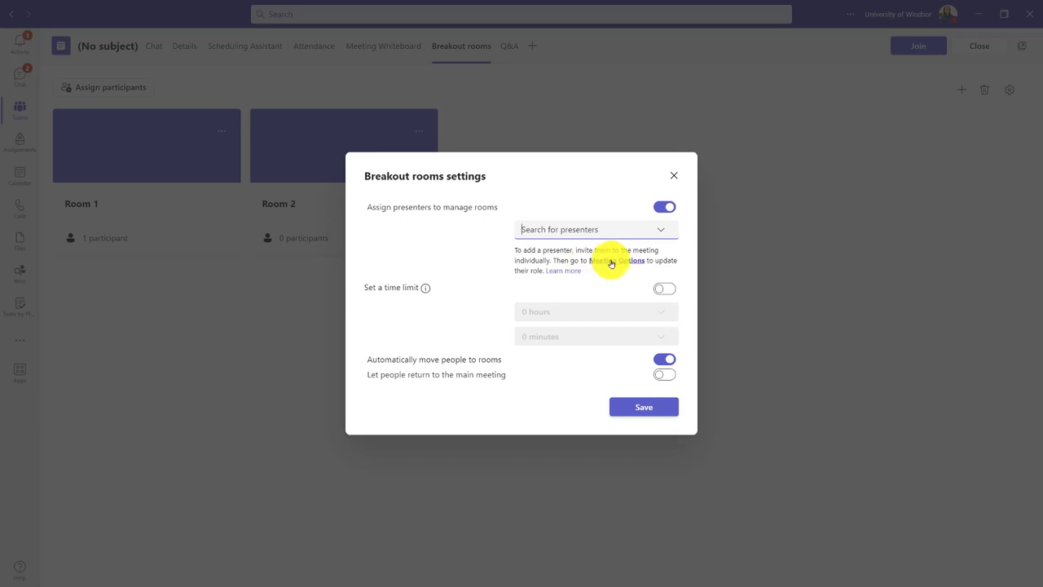
mouse_move(616, 264)
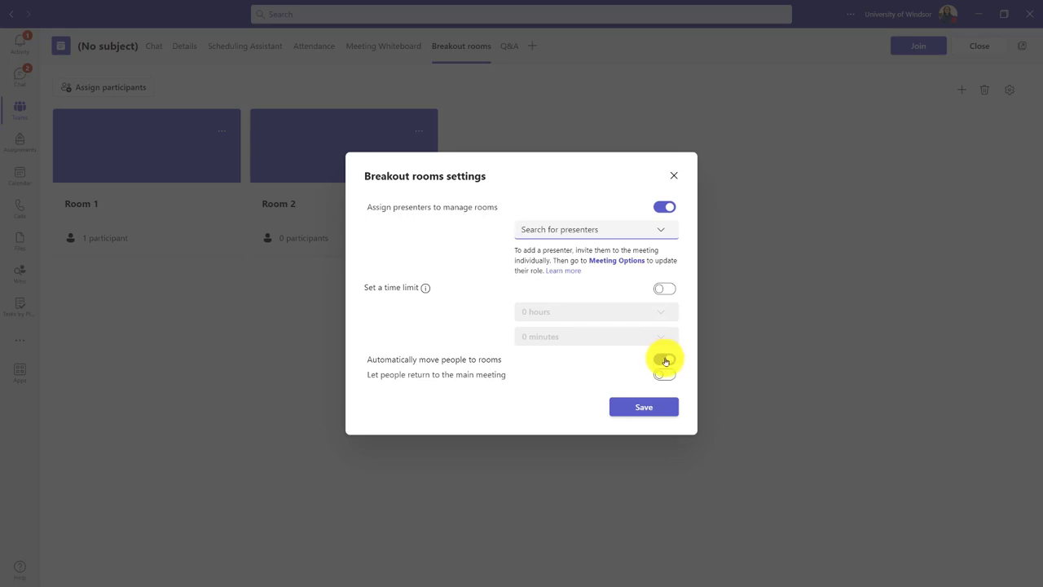
left_click(665, 360)
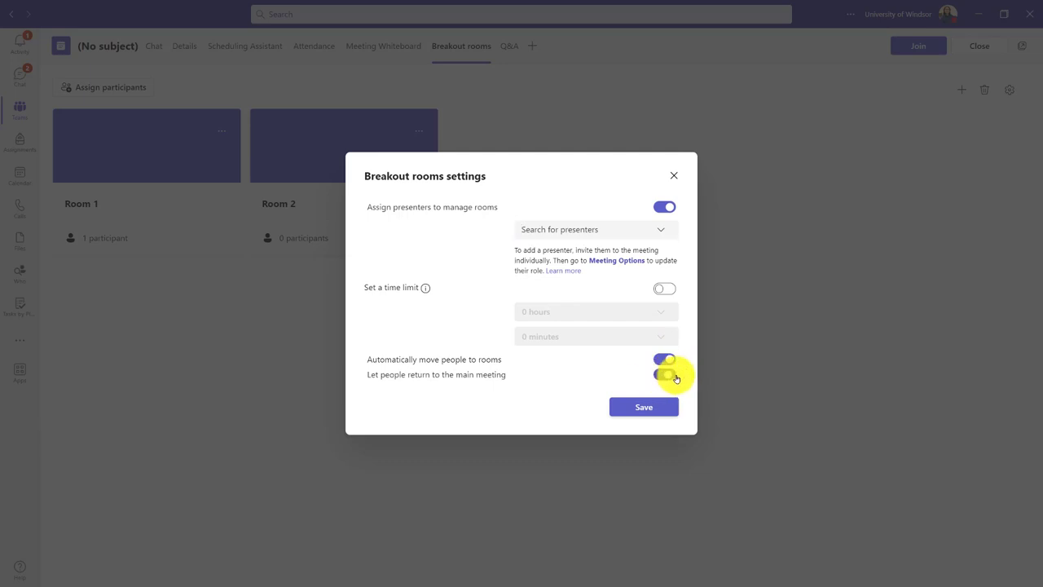
left_click(665, 373)
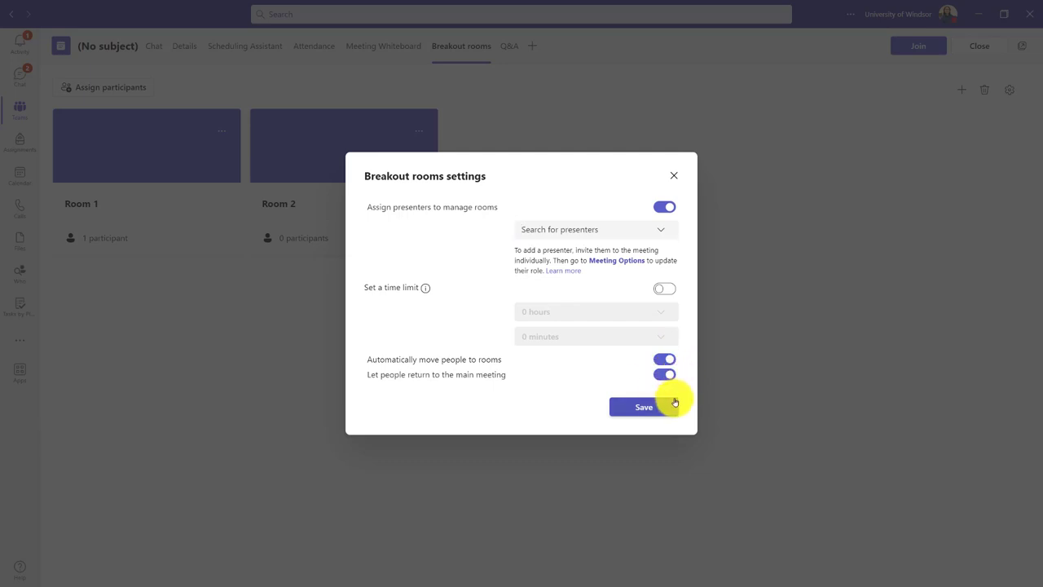
Save the breakout room settings and close the settings dialog
left_click(644, 407)
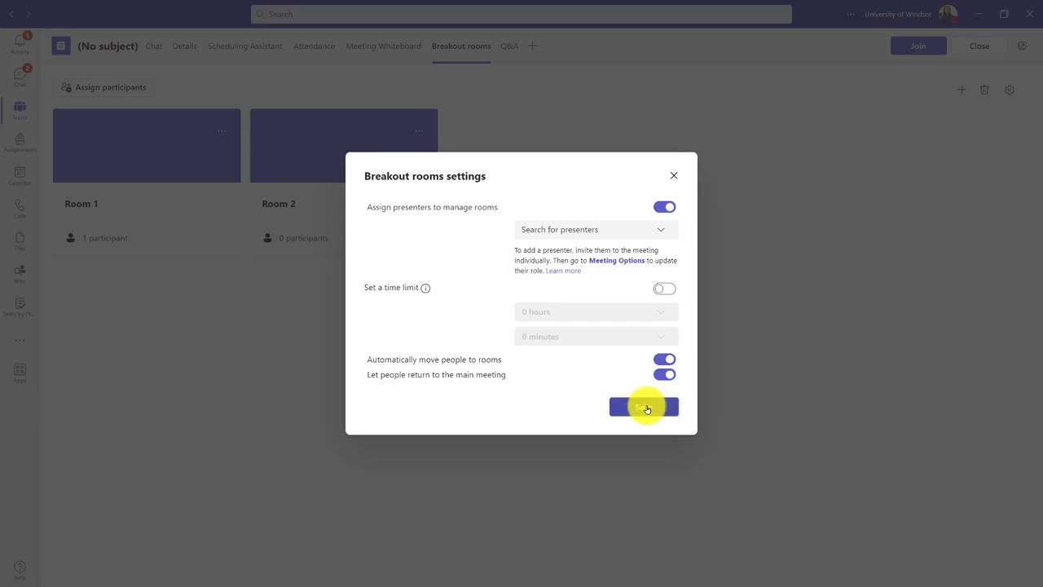
left_click(642, 407)
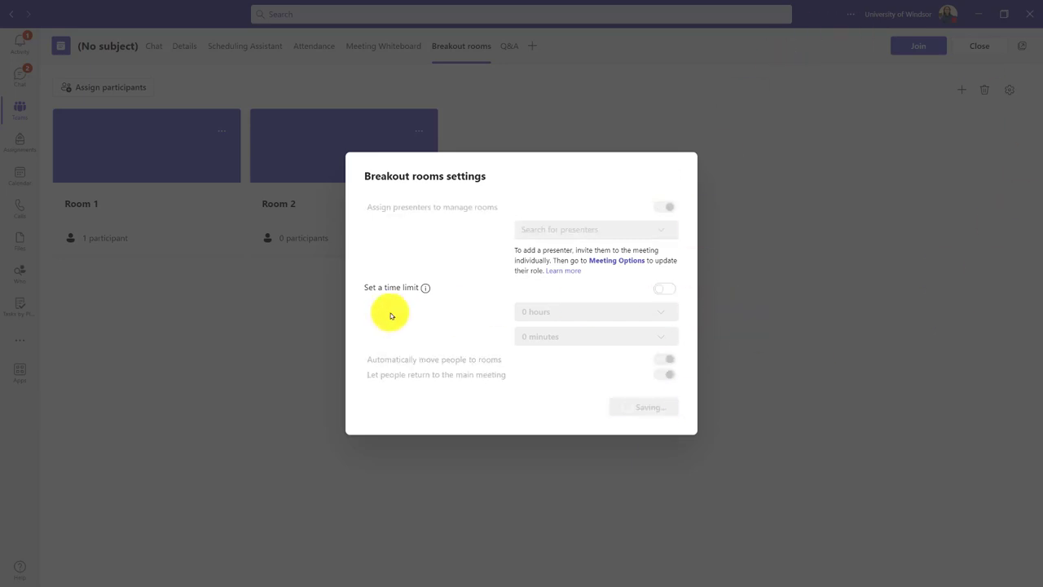
mouse_move(316, 275)
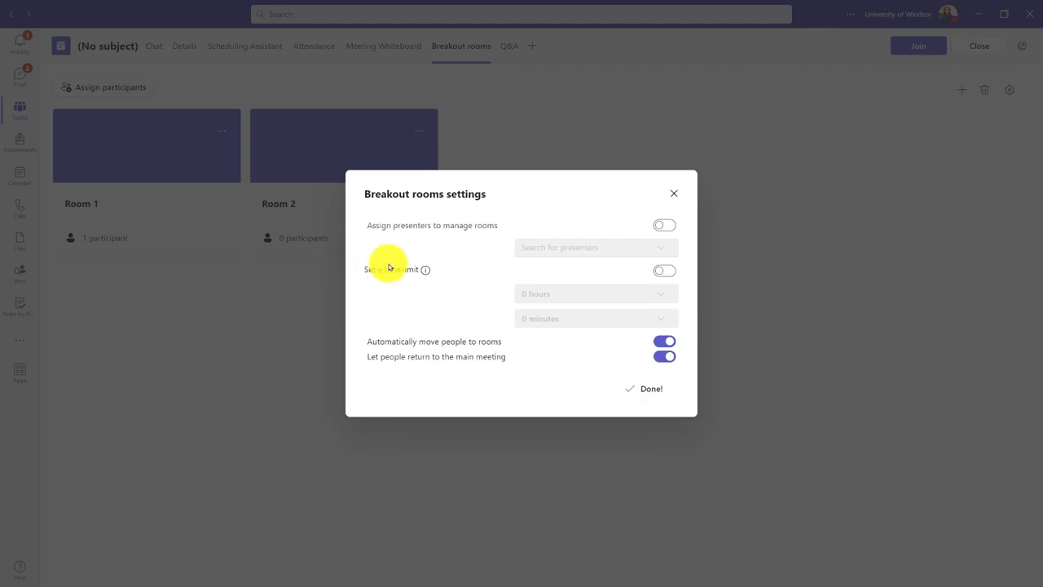
mouse_move(635, 360)
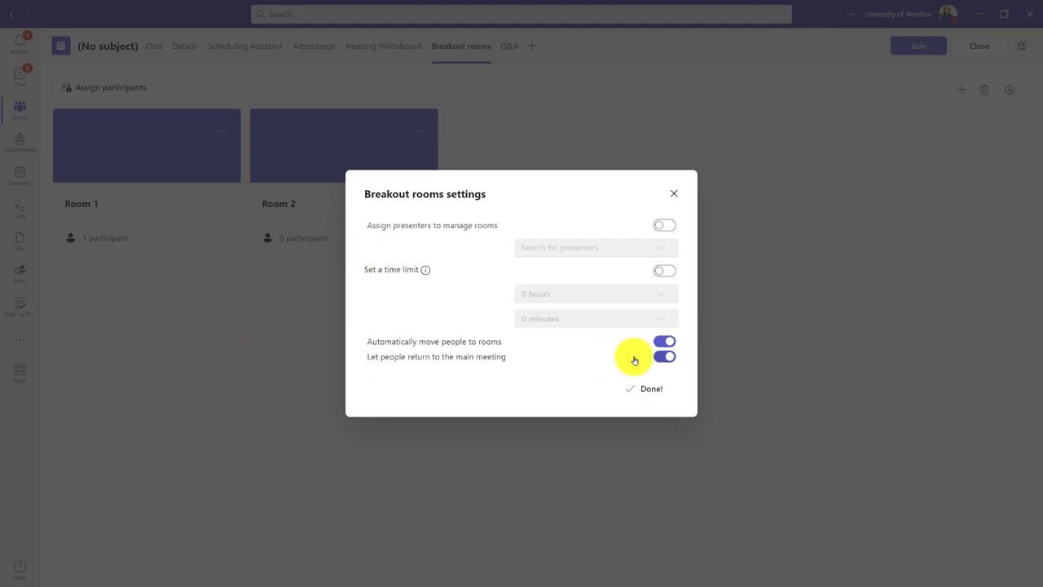
left_click(650, 388)
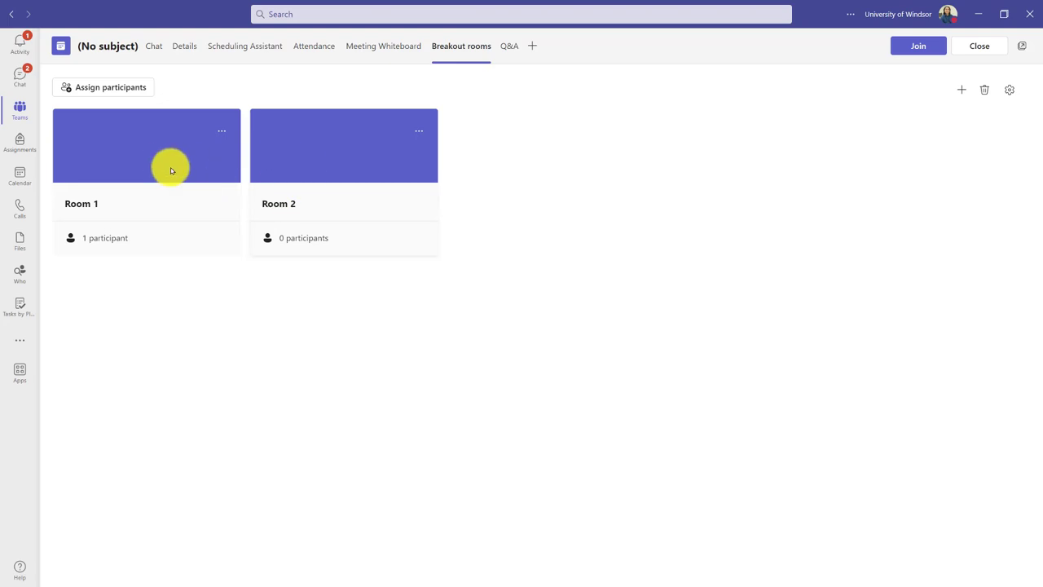
mouse_move(490, 334)
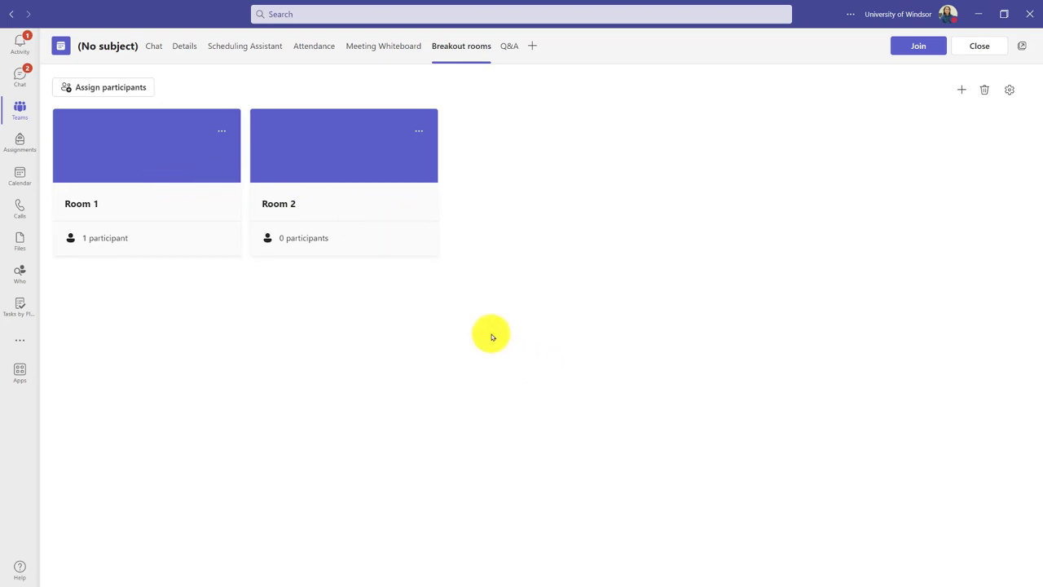
mouse_move(360, 355)
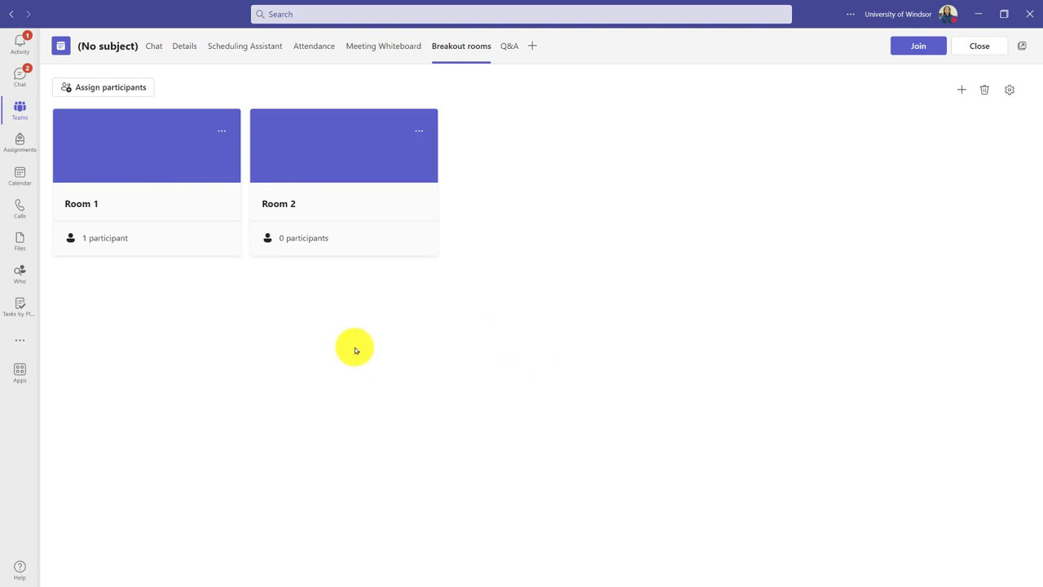
mouse_move(342, 137)
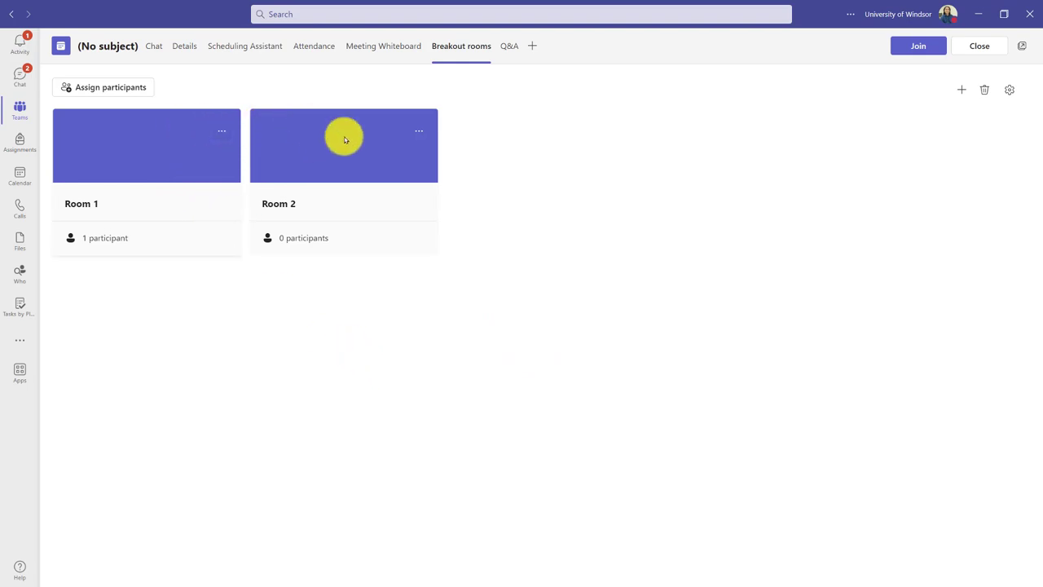
mouse_move(326, 189)
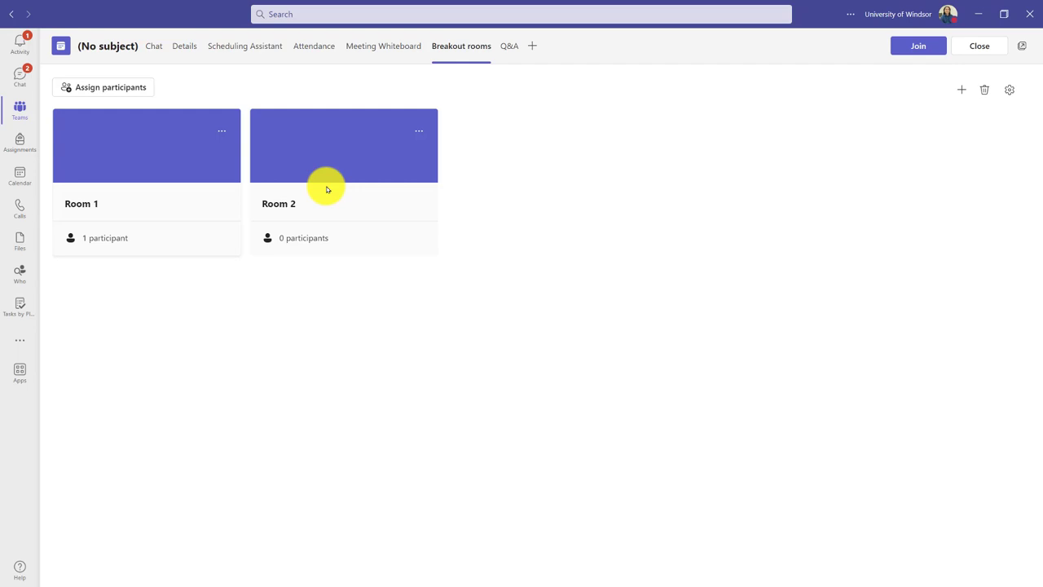
mouse_move(460, 163)
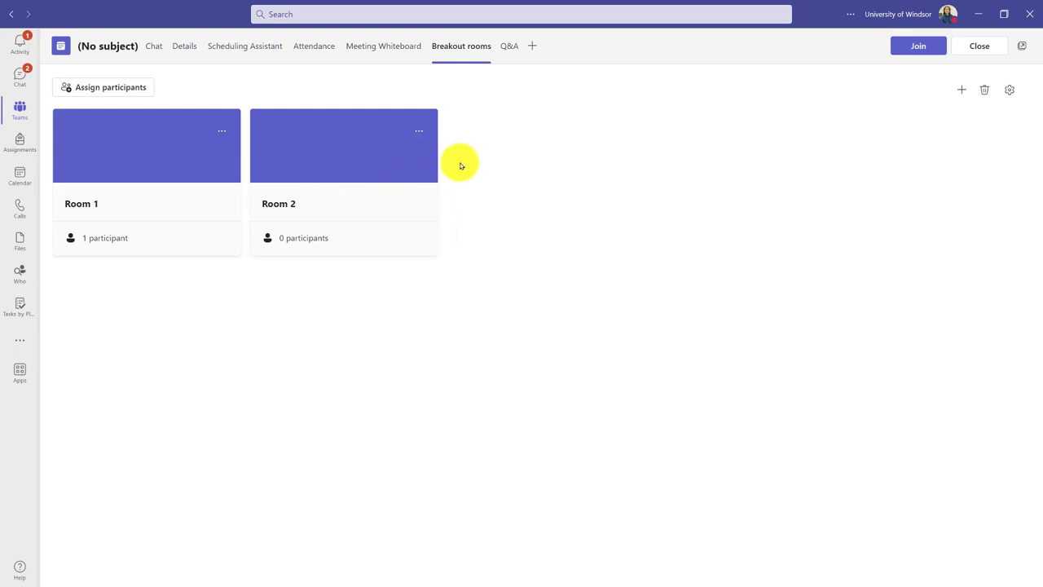